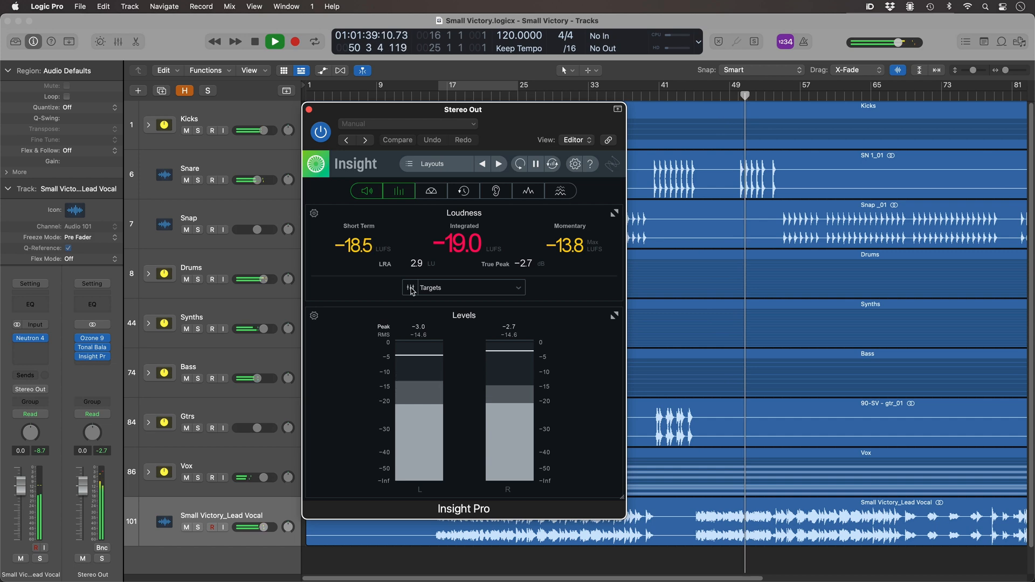
- View the Bass Heavy target as a Fine detailed curve, then return to the Broad four-band view
left_click(410, 288)
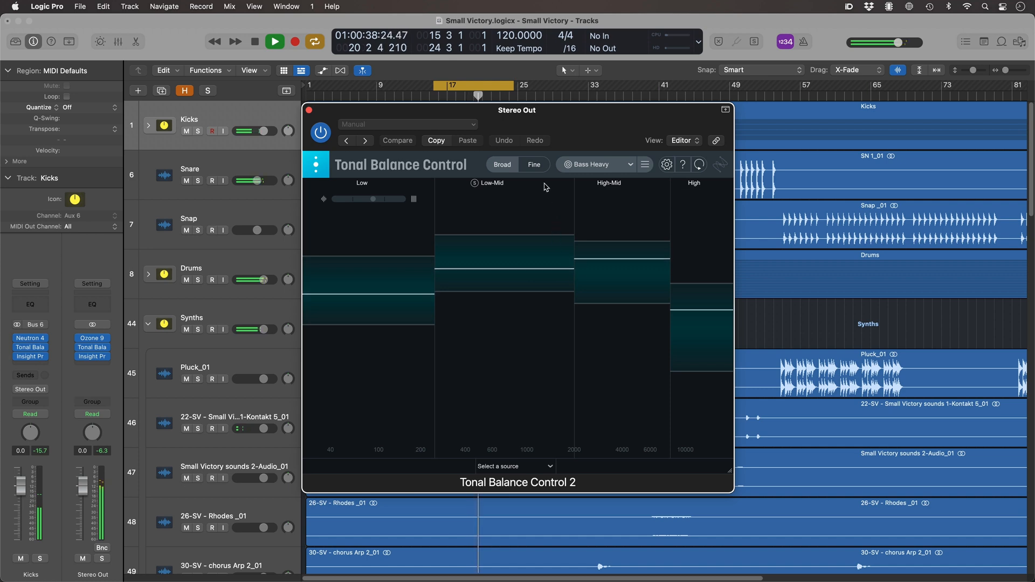
left_click(533, 164)
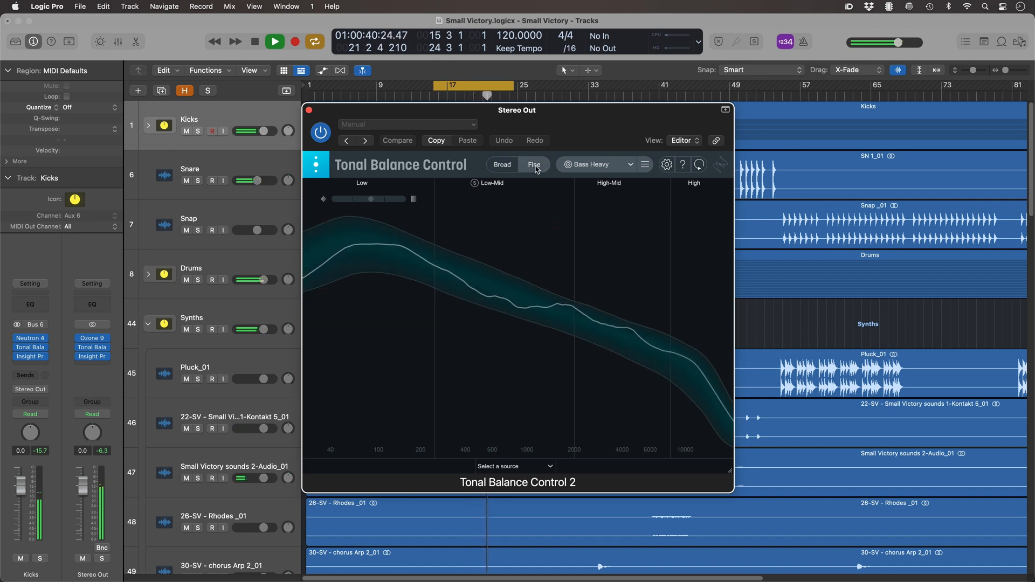
left_click(503, 164)
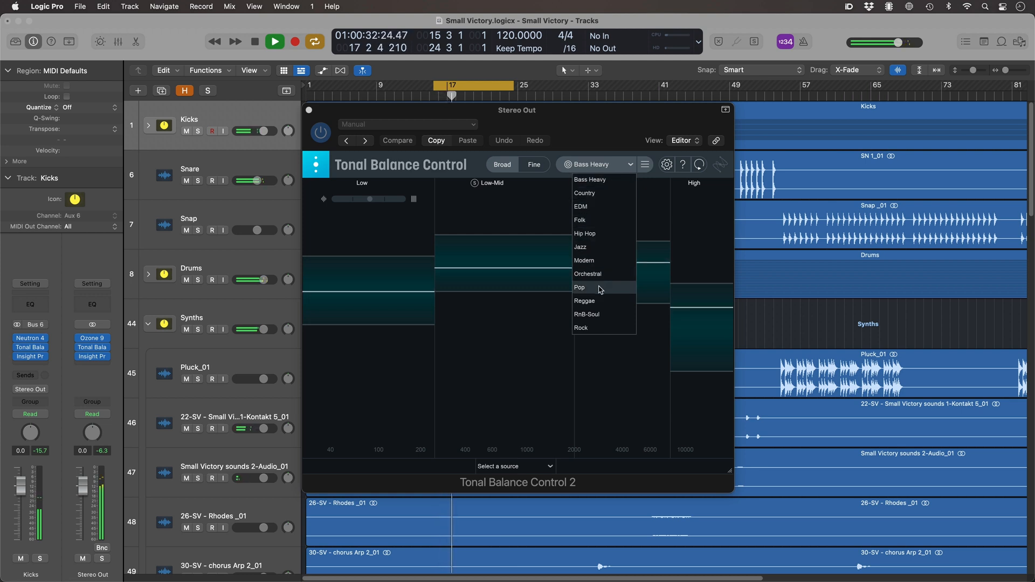
- Choose the Pop target curve in Tonal Balance Control 2
left_click(580, 286)
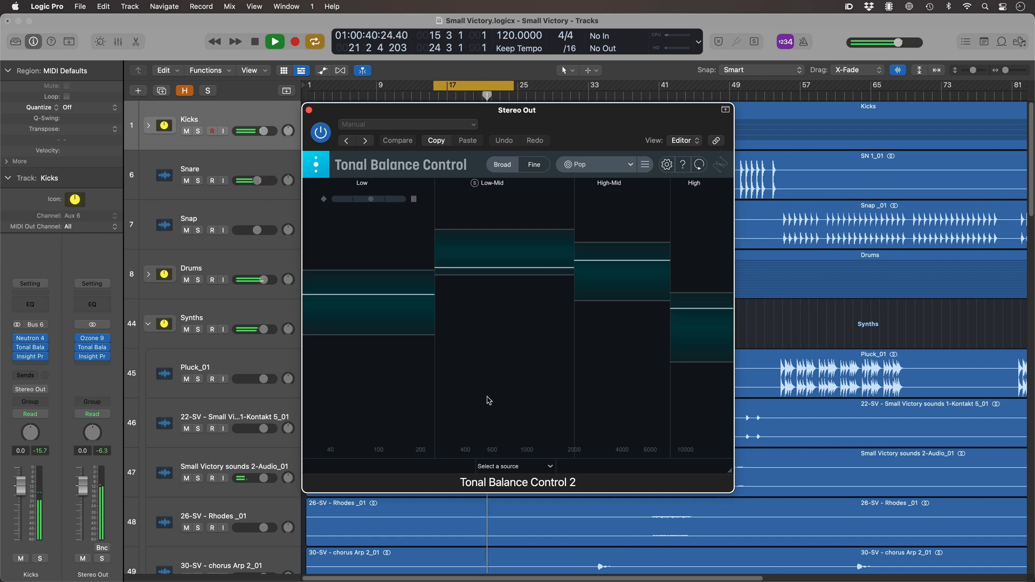
- Control the Bass - Neutron EQ and raise its high-pass cutoff to 67 Hz
left_click(513, 466)
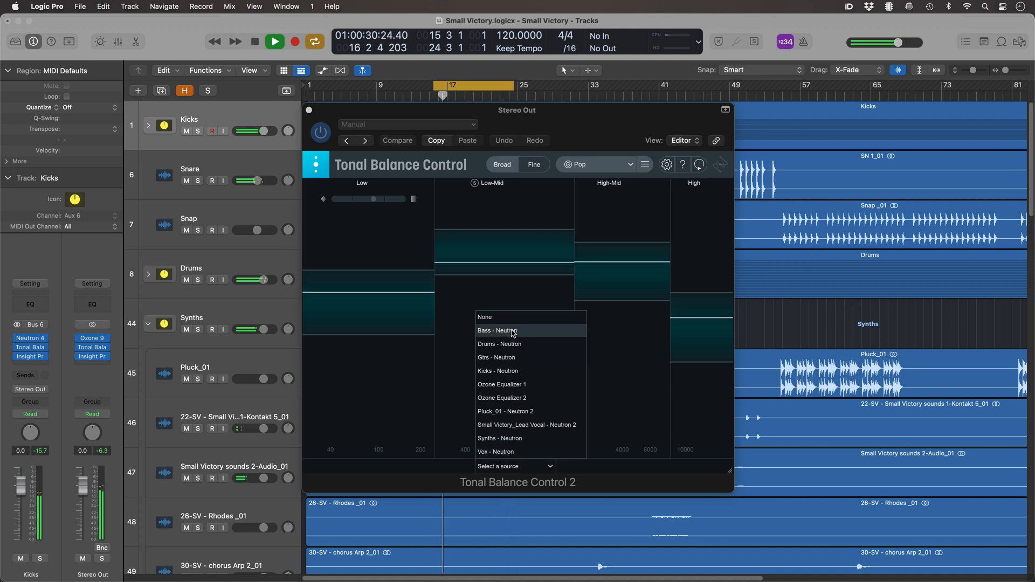
left_click(511, 331)
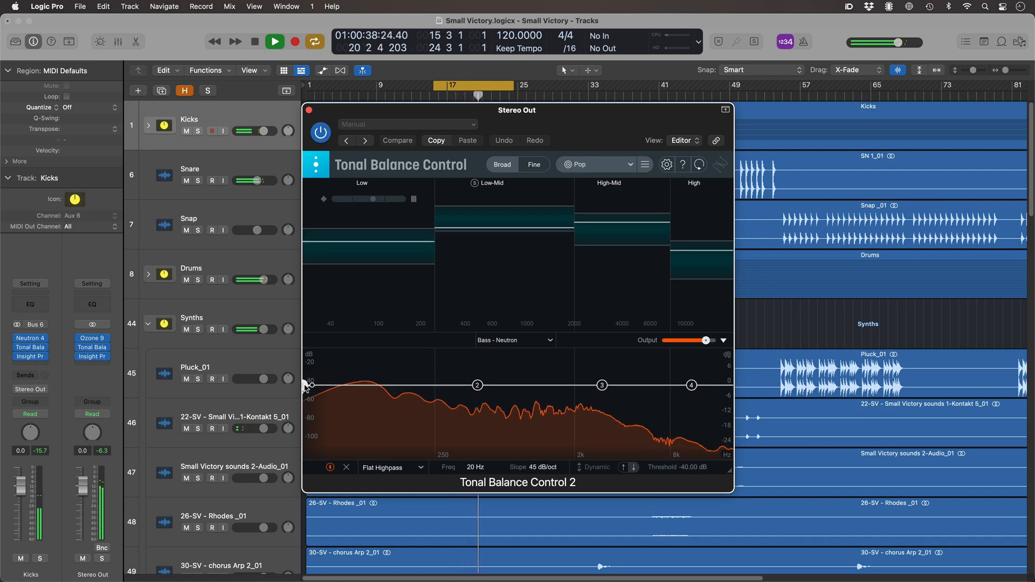
left_click_drag(310, 385, 334, 386)
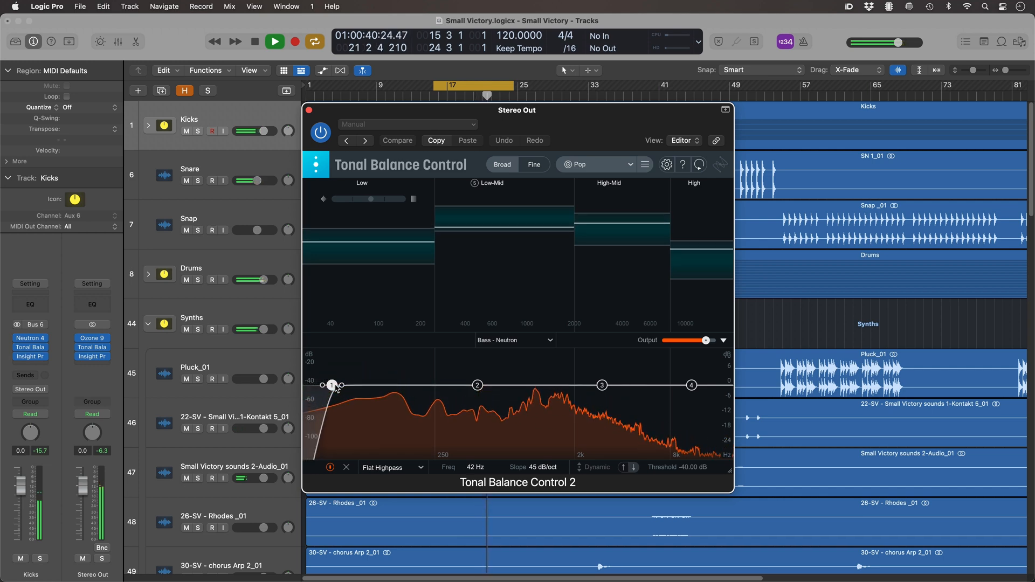
left_click_drag(333, 385, 355, 385)
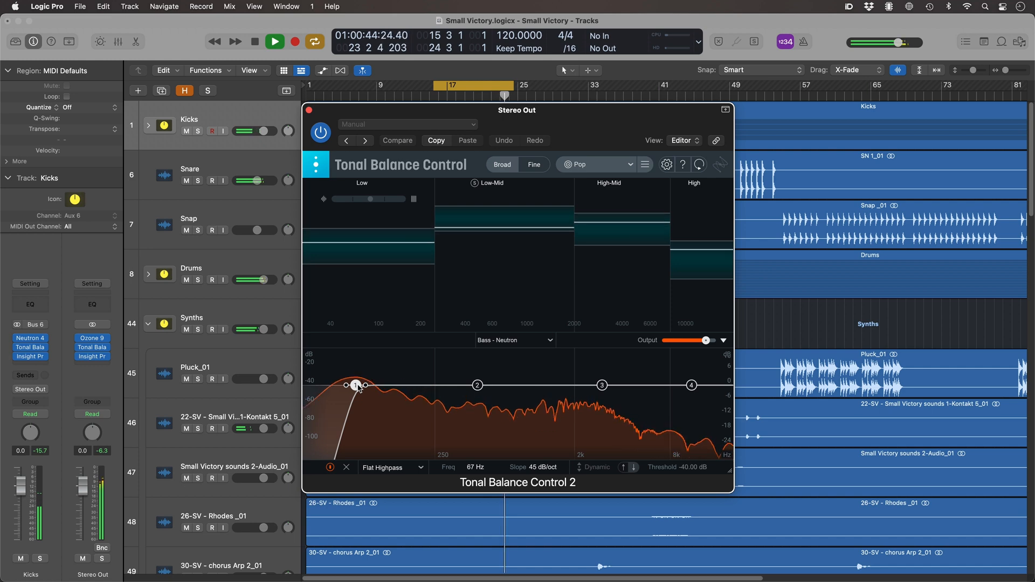
left_click(515, 339)
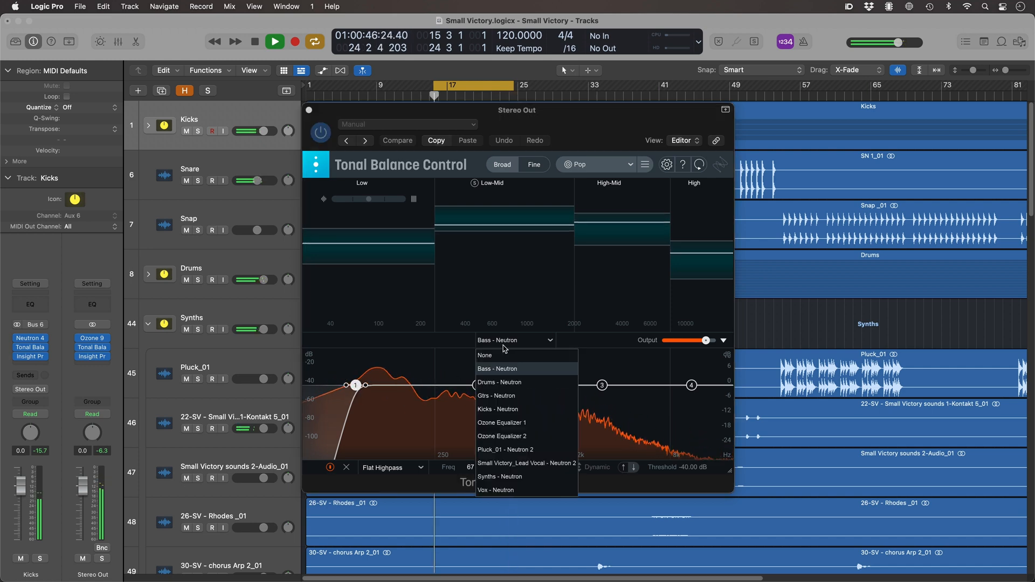
- Control Ozone Equalizer 1 and boost its midrange bell about 2.6 dB near 773 Hz
left_click(503, 422)
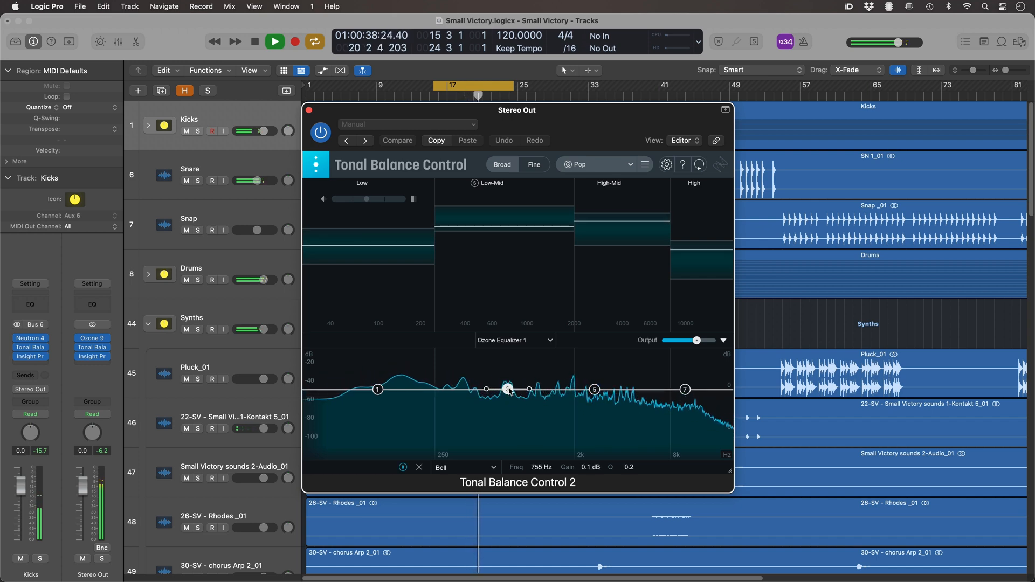
left_click_drag(508, 390, 508, 370)
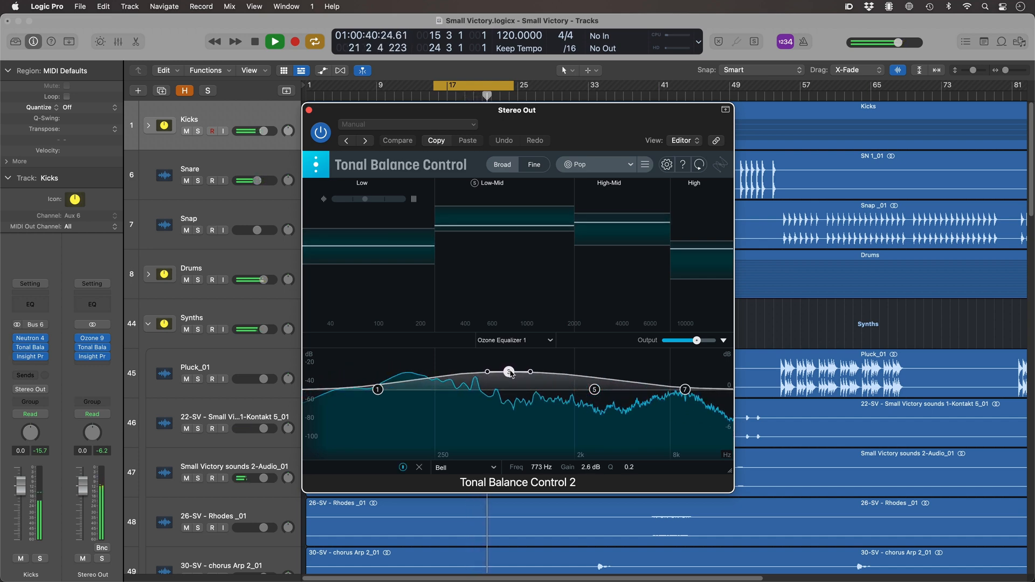
left_click_drag(508, 372, 508, 368)
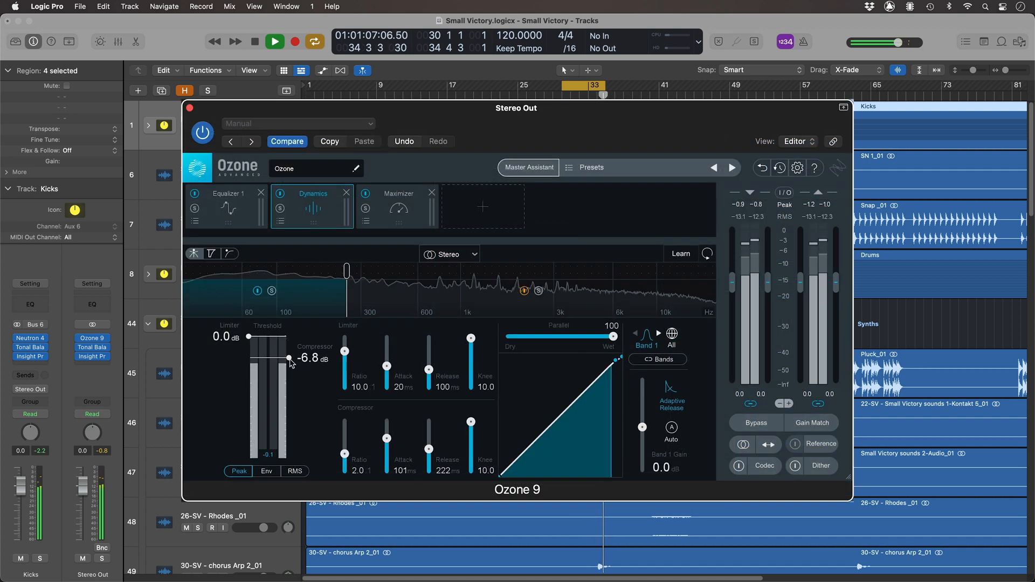
- Lower the Ozone 9 Dynamics compressor threshold to about -6.8 dB
left_click_drag(289, 357, 289, 389)
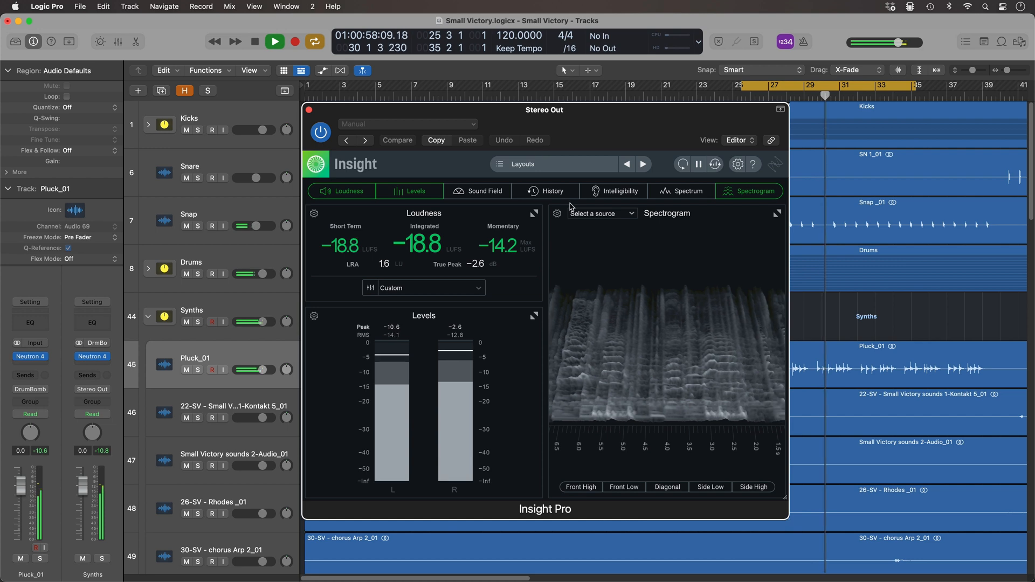
- Turn off Insight's Spectrogram so only loudness and level meters show
left_click(602, 213)
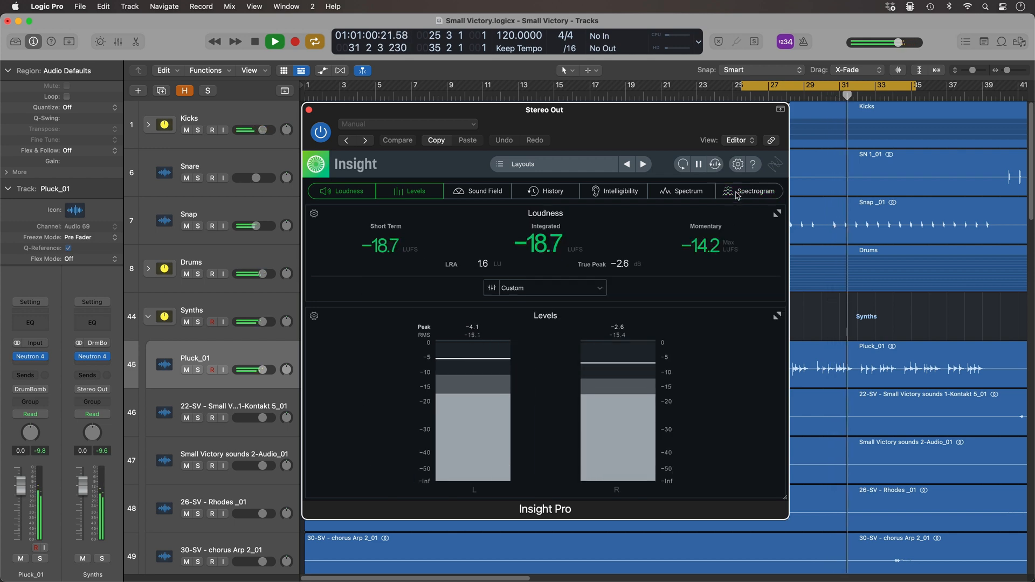
- Re-enable Insight's Spectrogram in Multiple-source mode and change its viewing angle
left_click(755, 190)
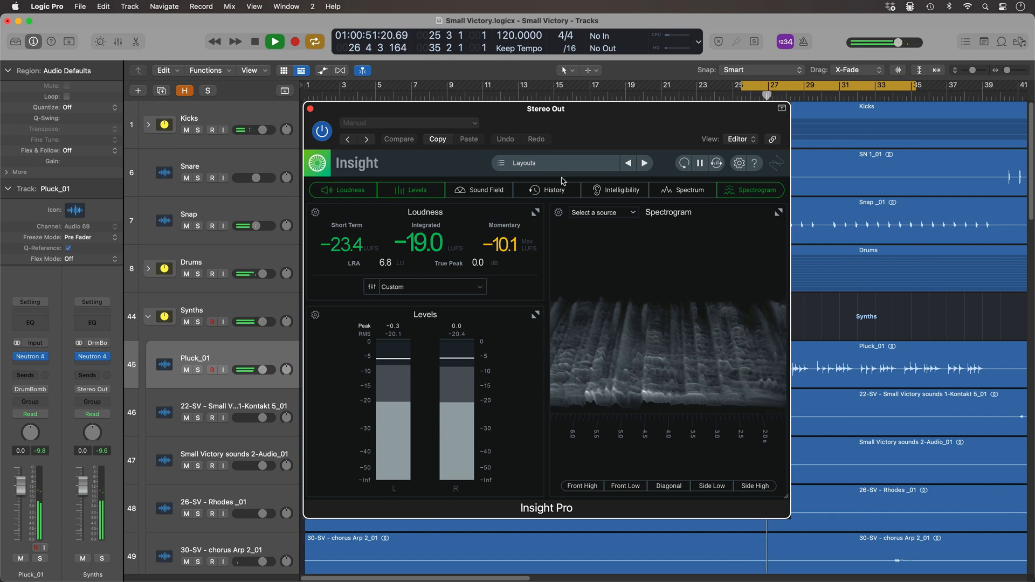
left_click(604, 213)
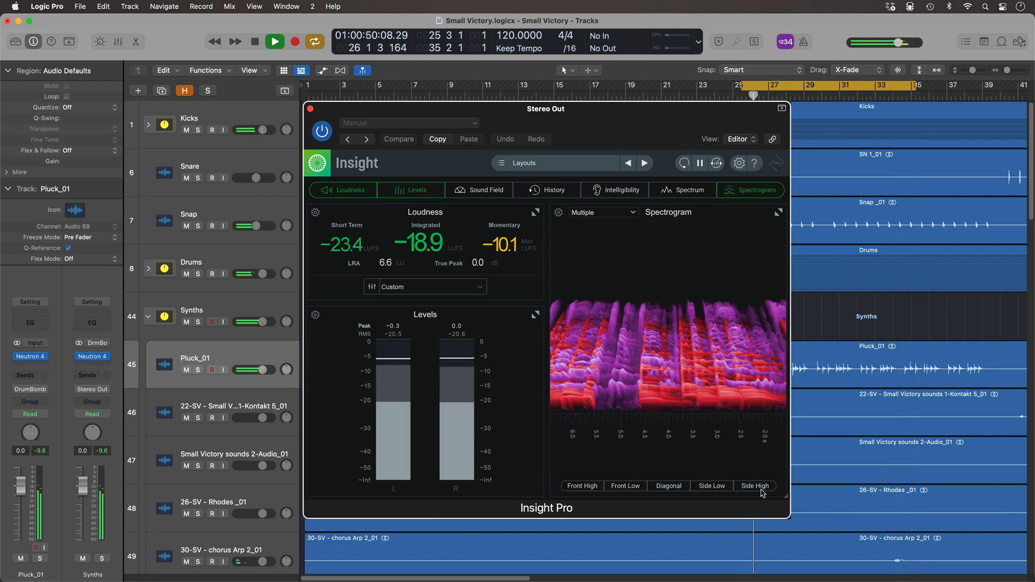
left_click(668, 486)
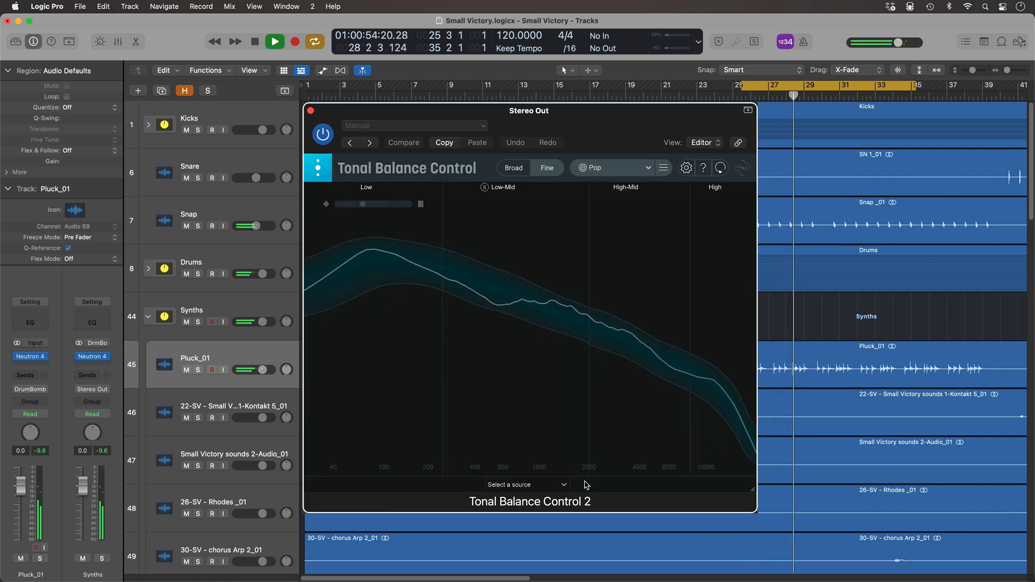
- Control the Pluck_01 - Neutron 2 EQ and cut band 3 about 5.4 dB near 4.2 kHz
left_click(527, 485)
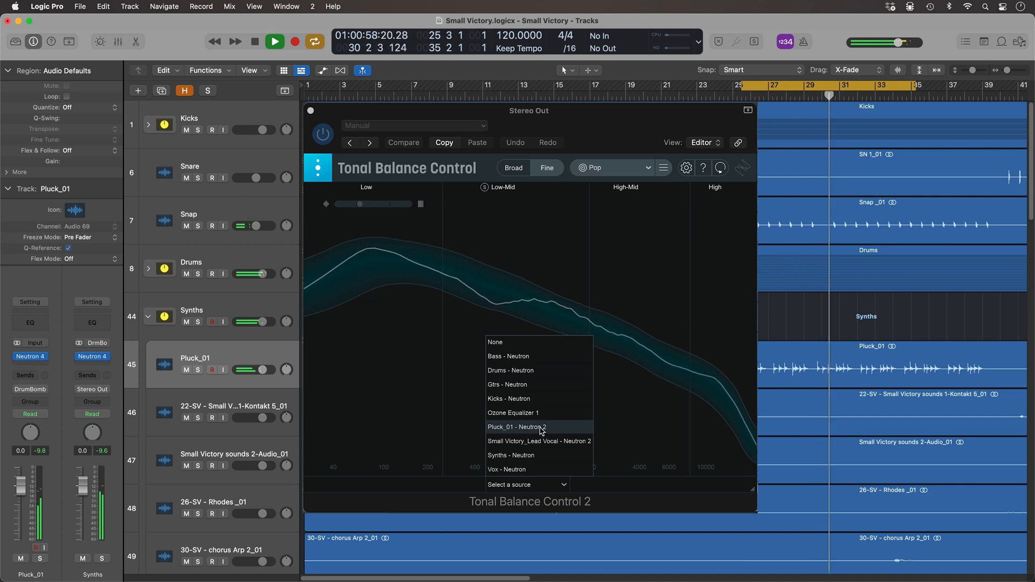
left_click(518, 427)
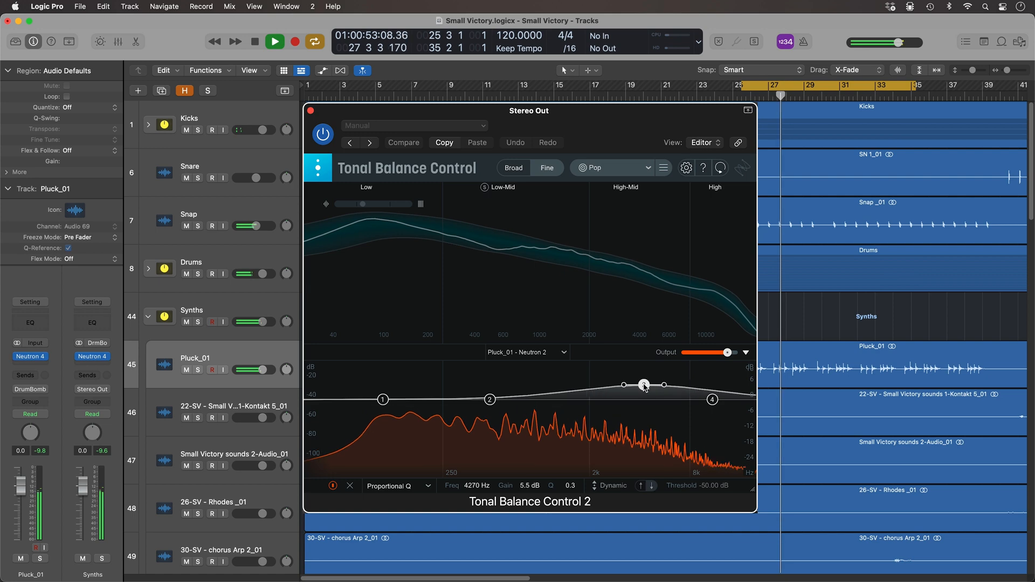
left_click_drag(644, 385, 644, 408)
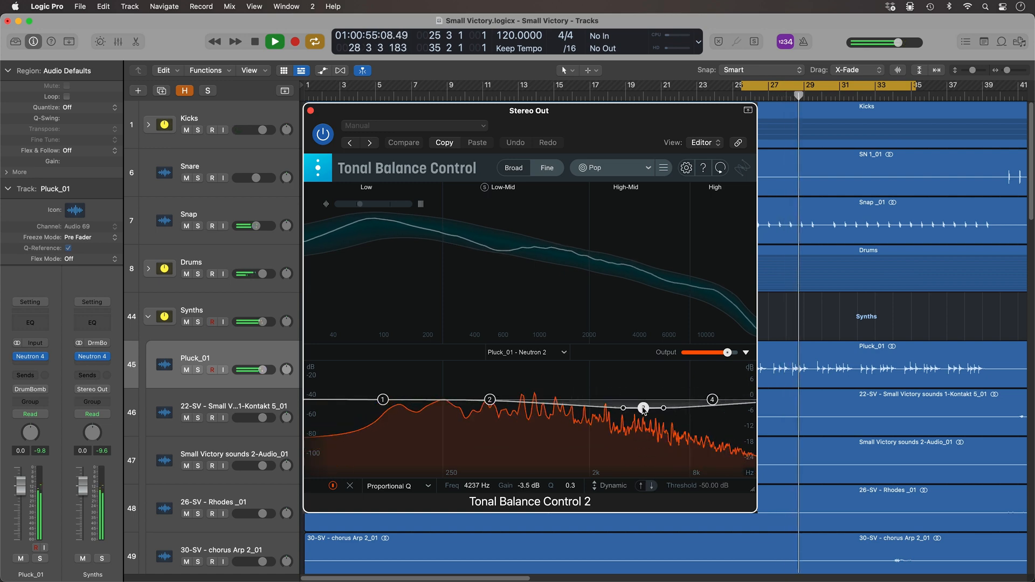
left_click_drag(644, 408, 643, 414)
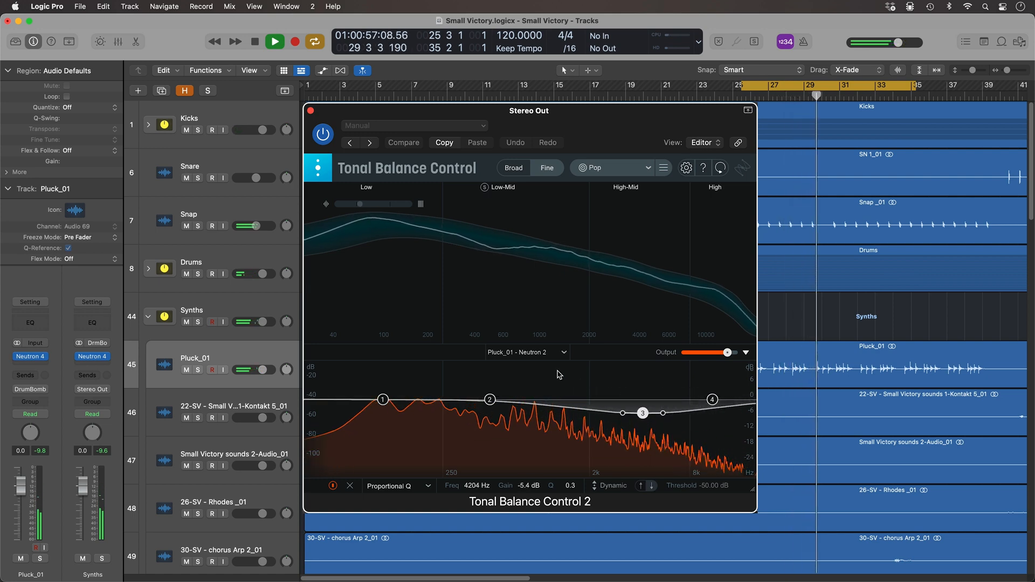
- Control the Small Victory_Lead Vocal - Neutron 2 EQ and boost band 3 about 4.3 dB near 4 kHz
left_click(526, 353)
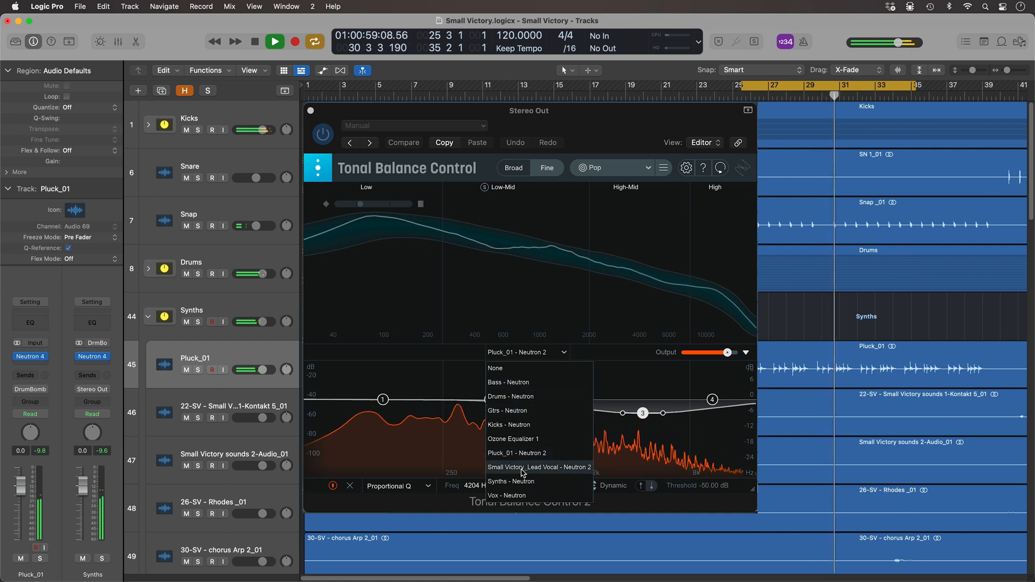
left_click(539, 467)
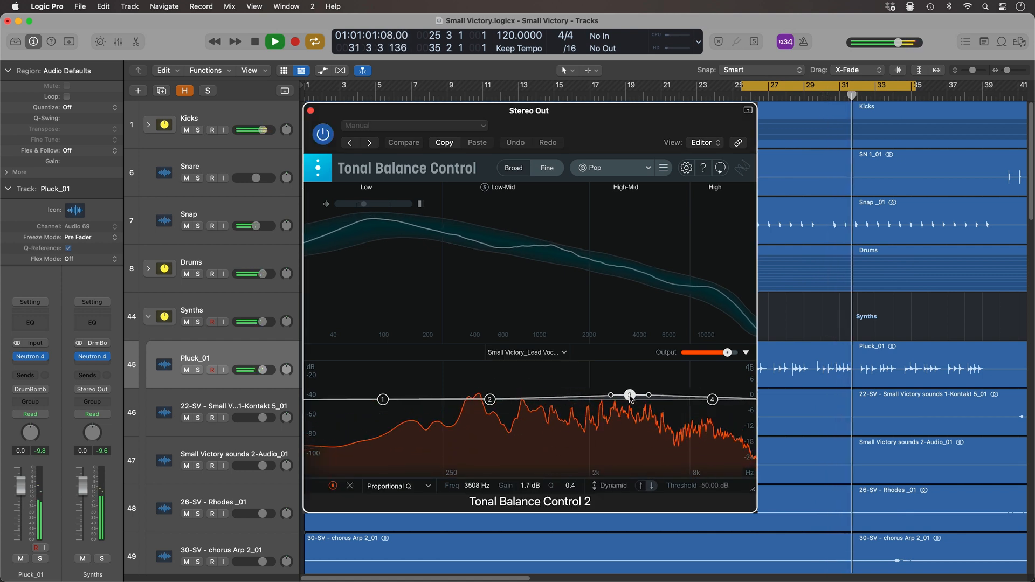
left_click_drag(629, 394, 639, 387)
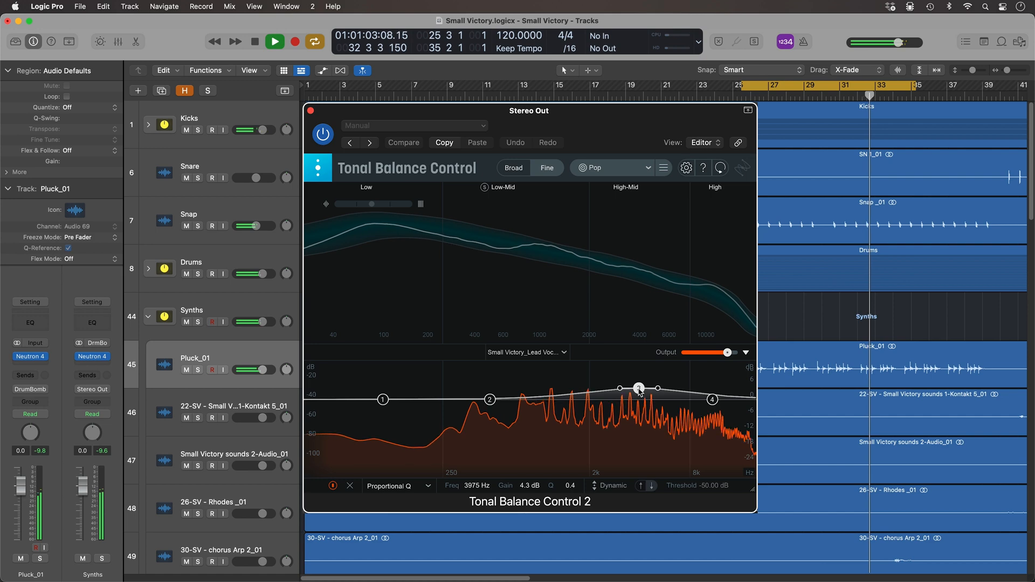